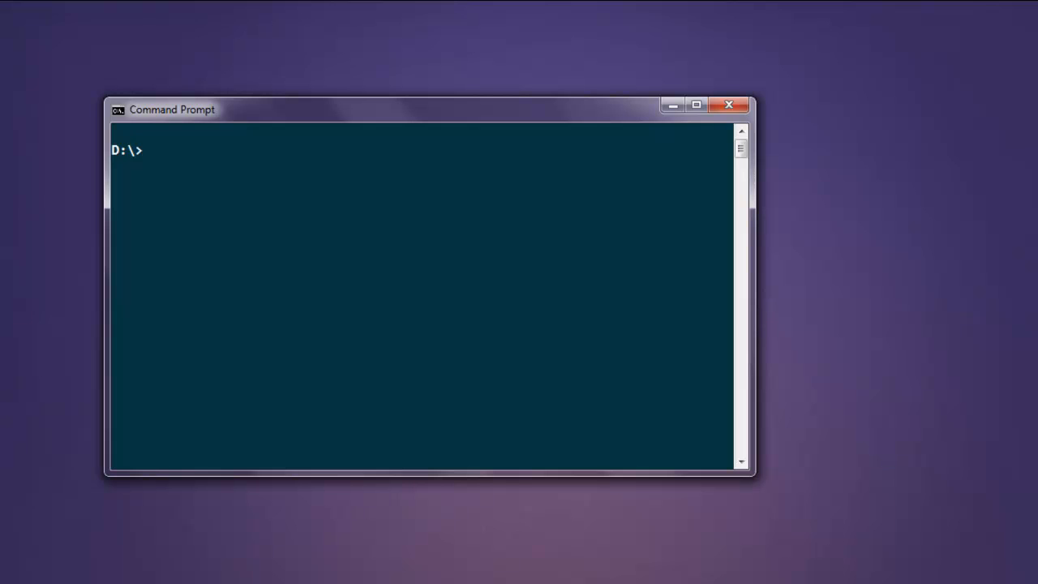
Enter gem install selenium-webdriver at the D: prompt
{"action": "type", "text": "g"}
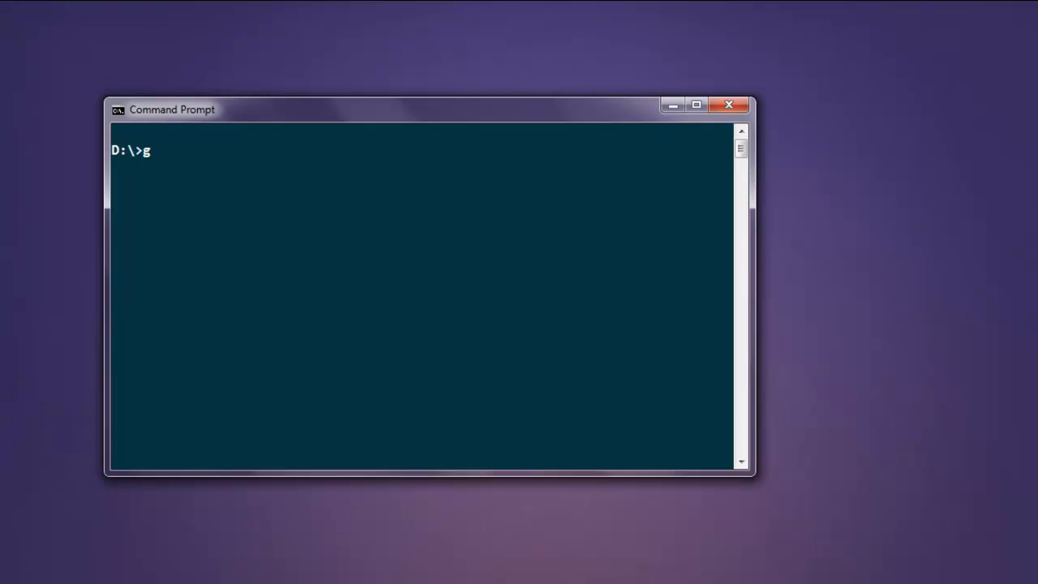
{"action": "type", "text": "em install selen"}
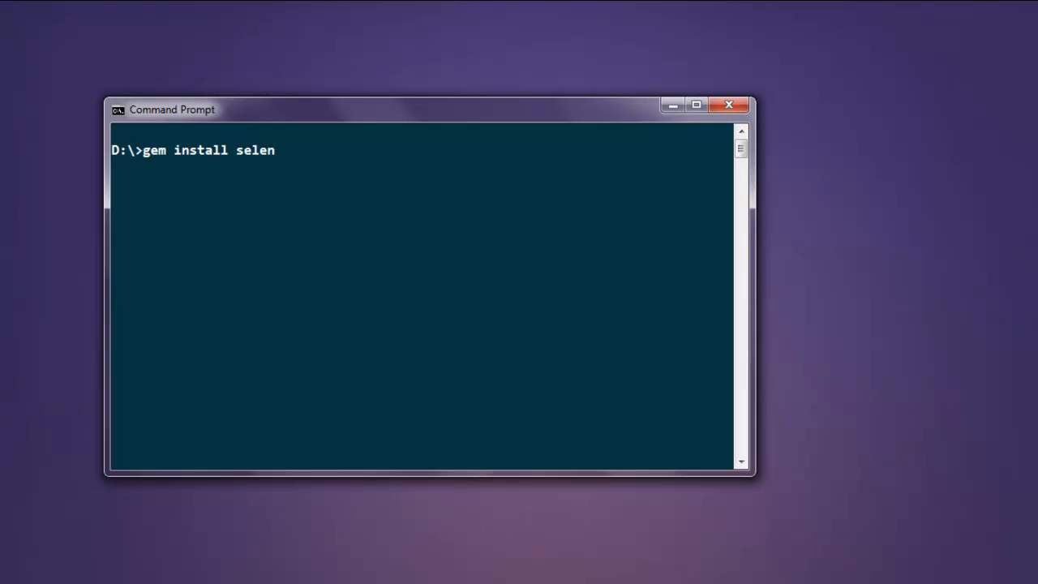
{"action": "type", "text": "ium-webdrive"}
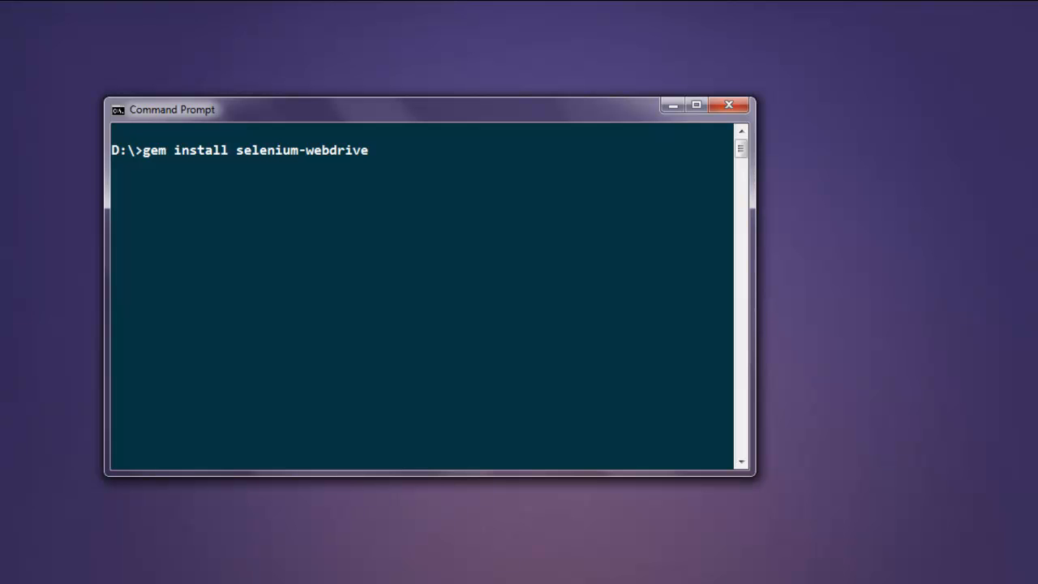
{"action": "type", "text": "r"}
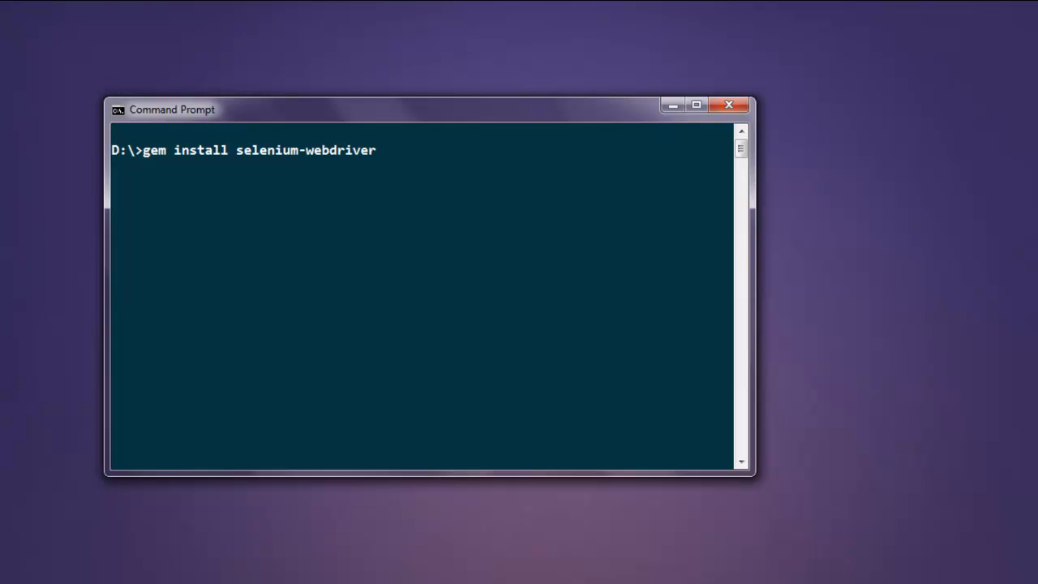
{"action": "key", "text": "Backspace"}
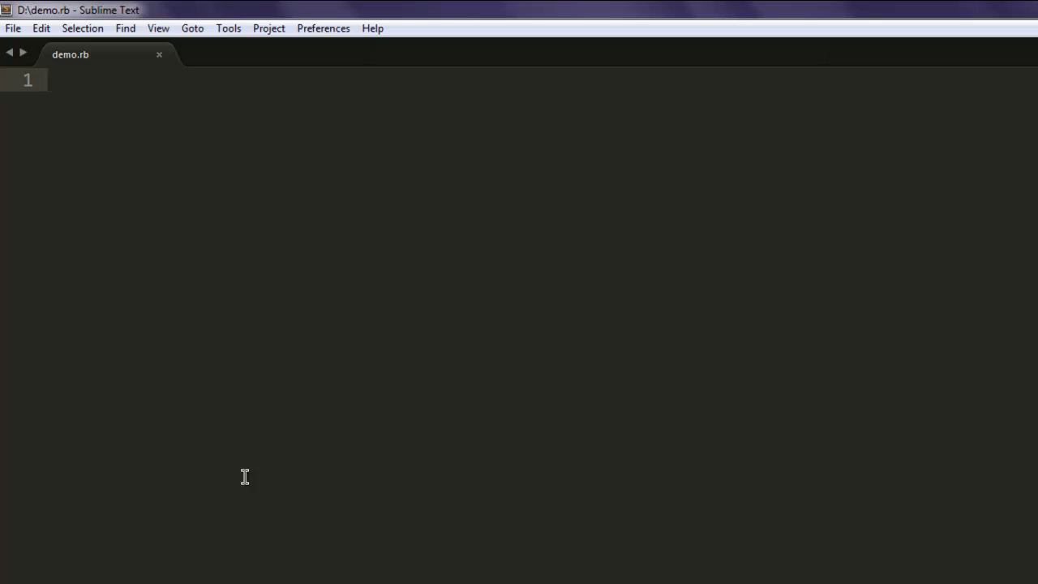
Add require 'selenium-webdriver' at the top of demo.rb
{"action": "type", "text": "r"}
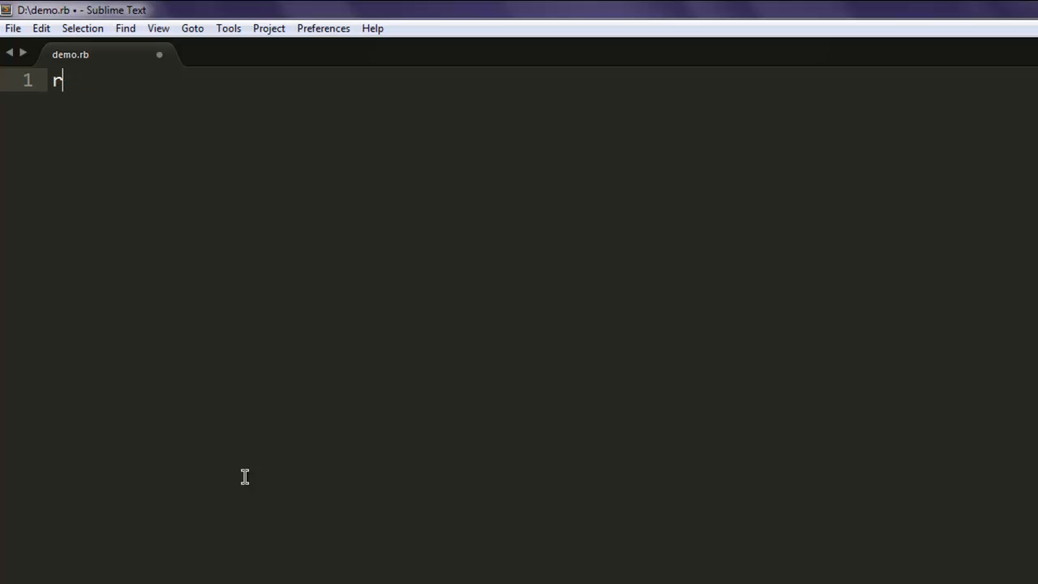
{"action": "type", "text": "equ"}
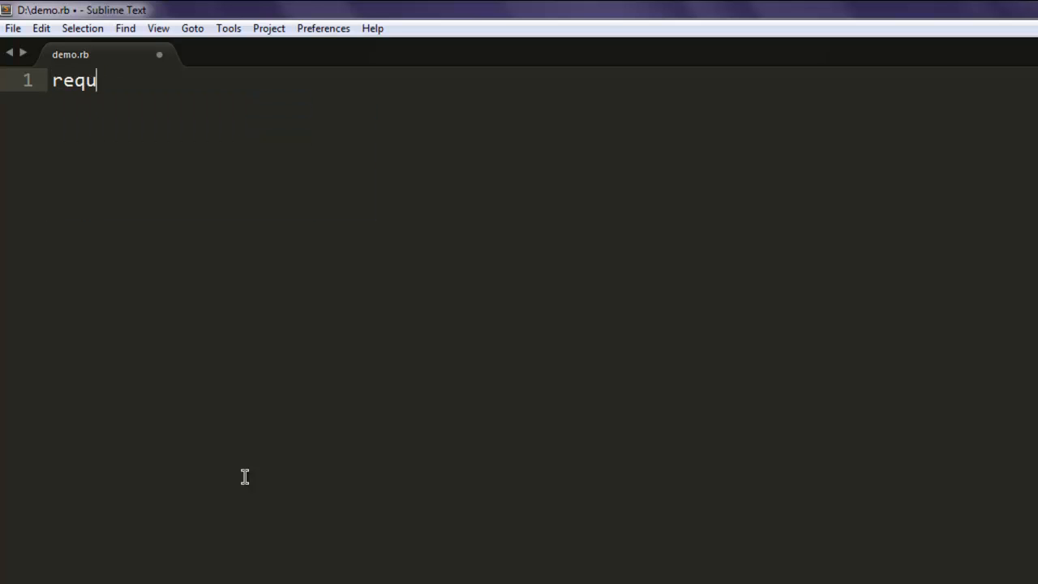
{"action": "type", "text": "ire ''"}
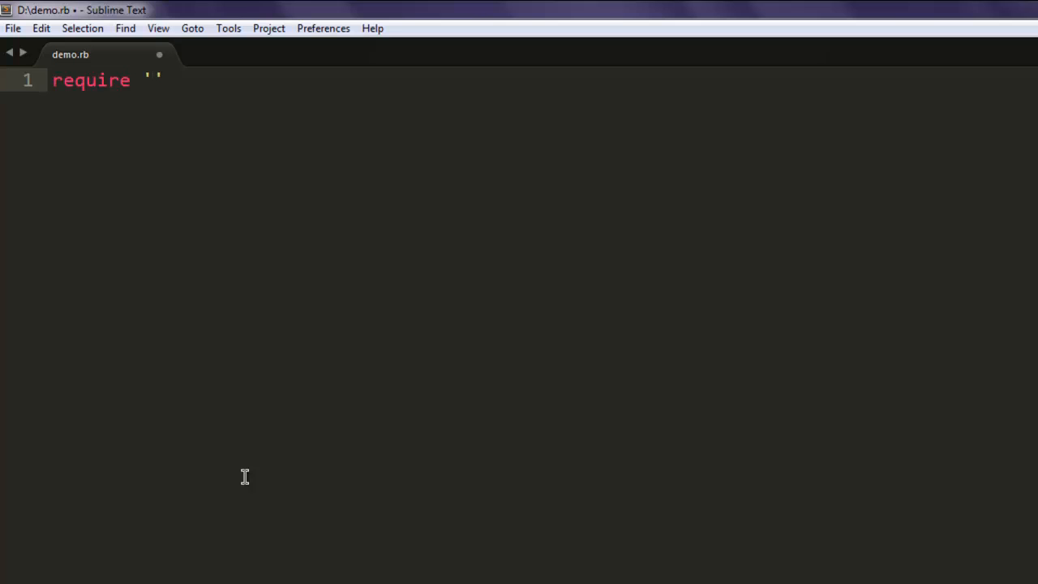
{"action": "type", "text": "selenium"}
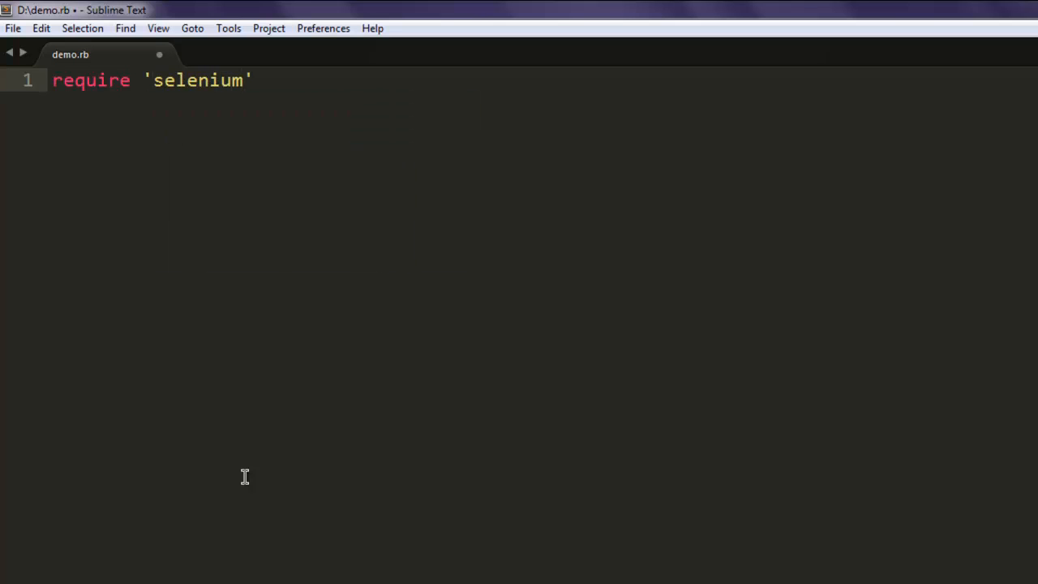
{"action": "type", "text": "-webdriver"}
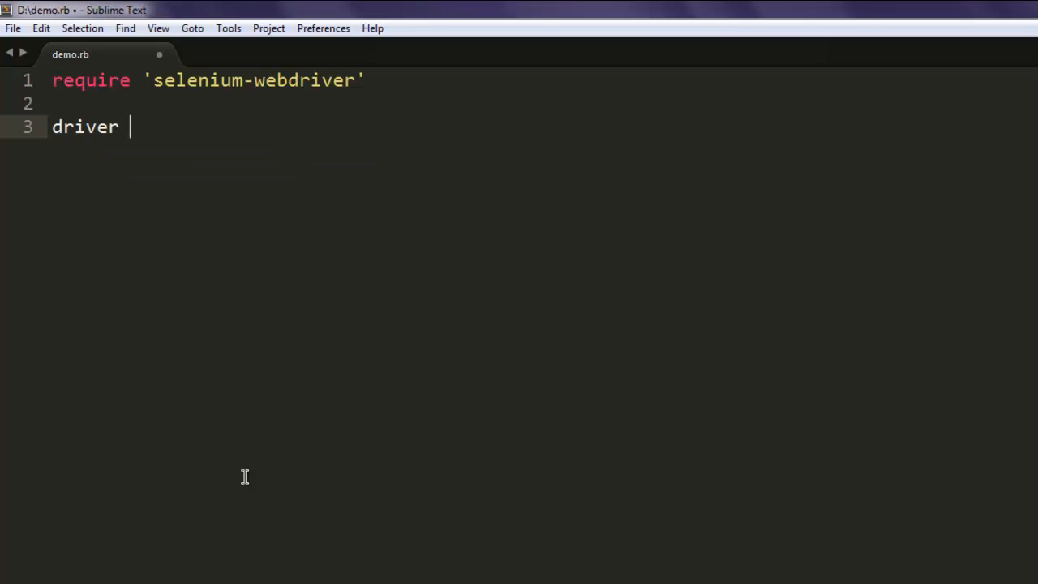
{"action": "type", "text": "="}
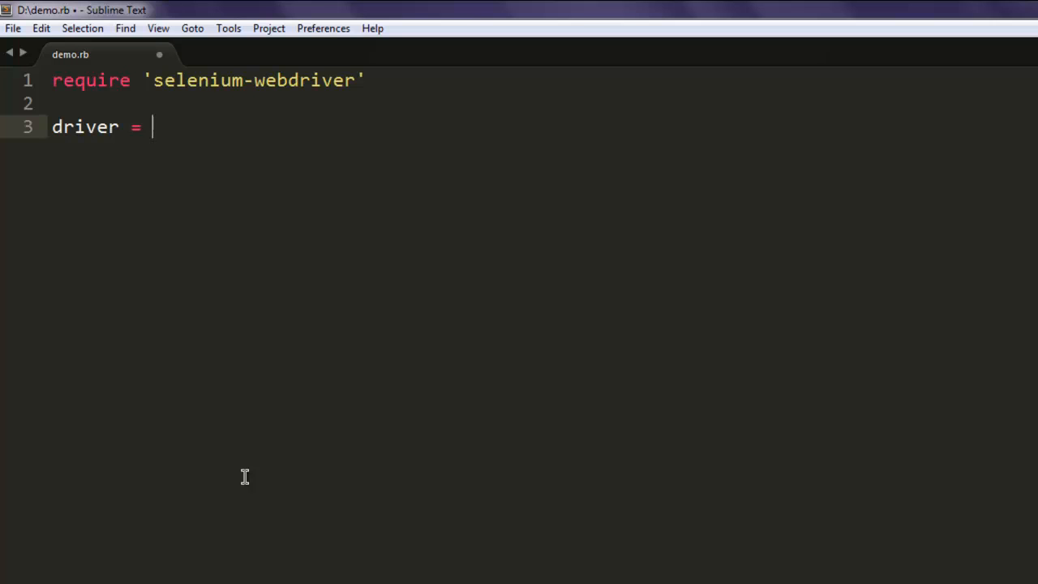
{"action": "type", "text": "Selenium::WebDriver.for:c"}
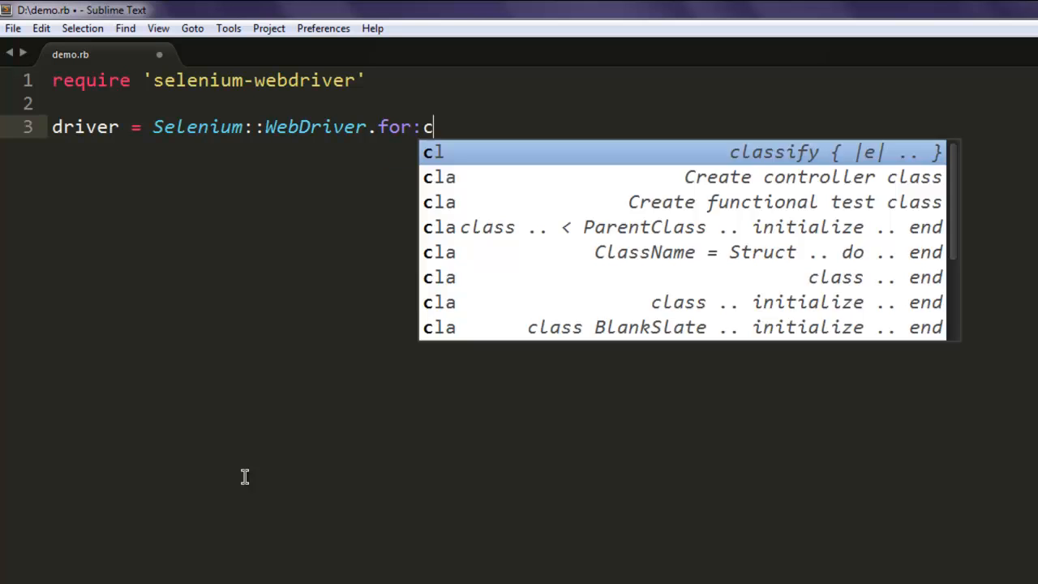
{"action": "type", "text": "hrome"}
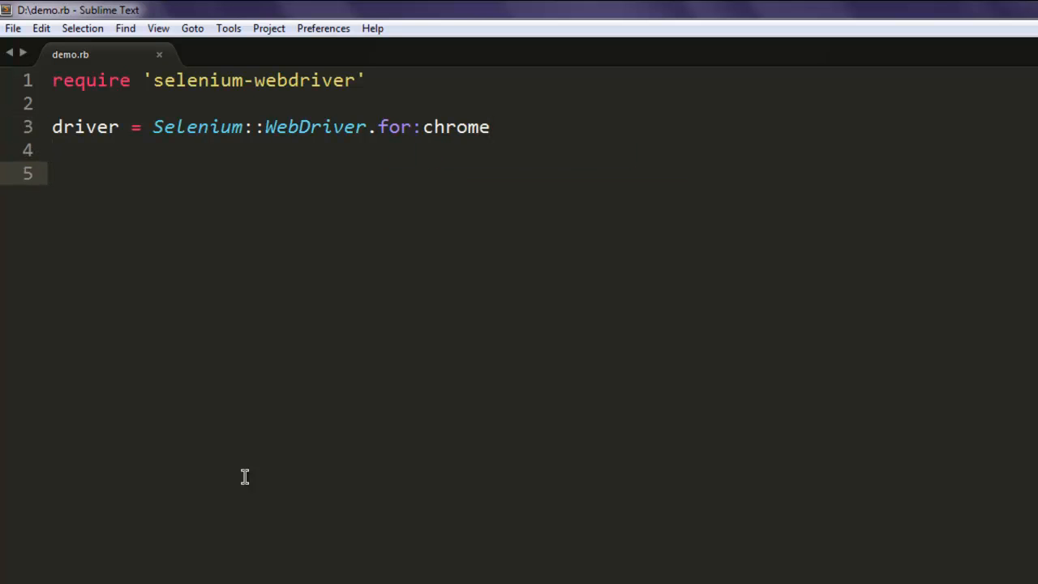
{"action": "type", "text": "driver"}
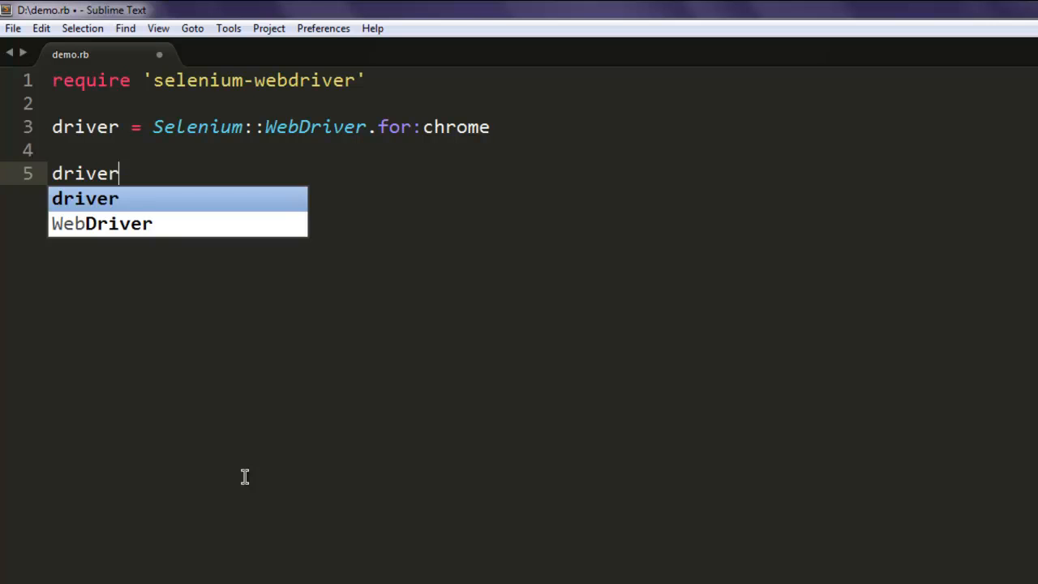
{"action": "type", "text": ".get \"ht\""}
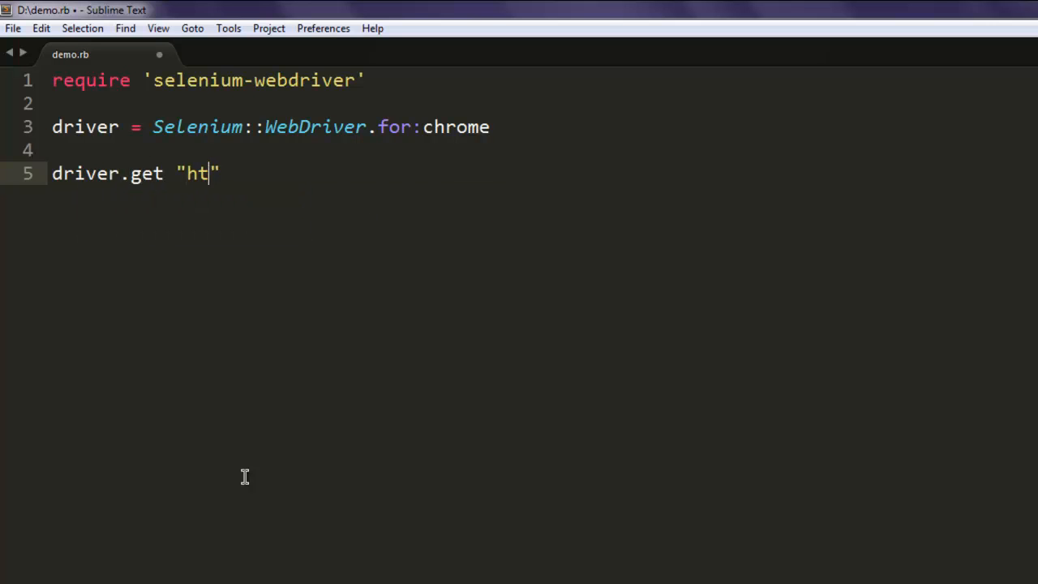
{"action": "type", "text": "tp://google.com"}
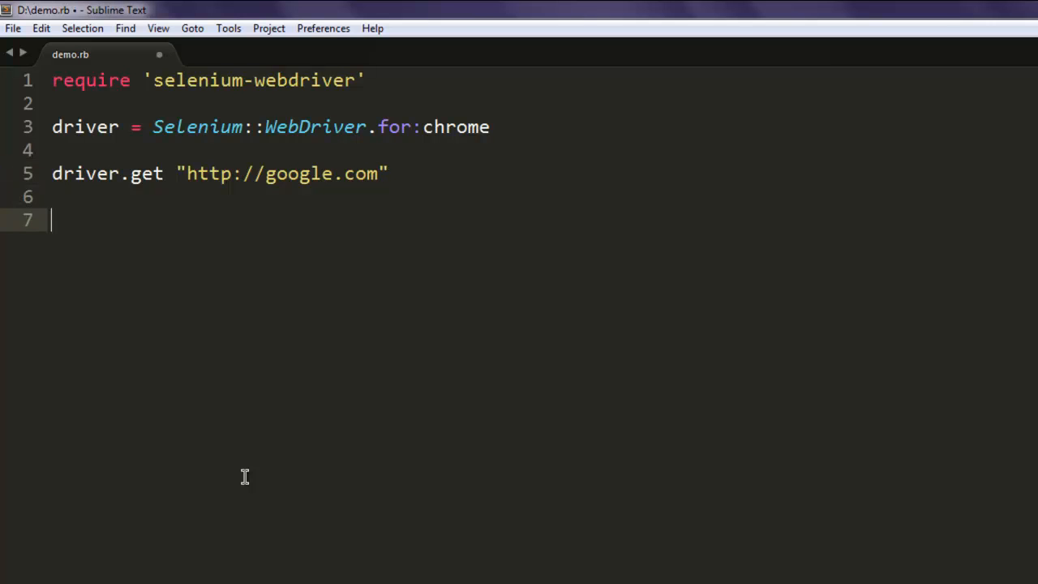
{"action": "key", "text": "ctrl+s"}
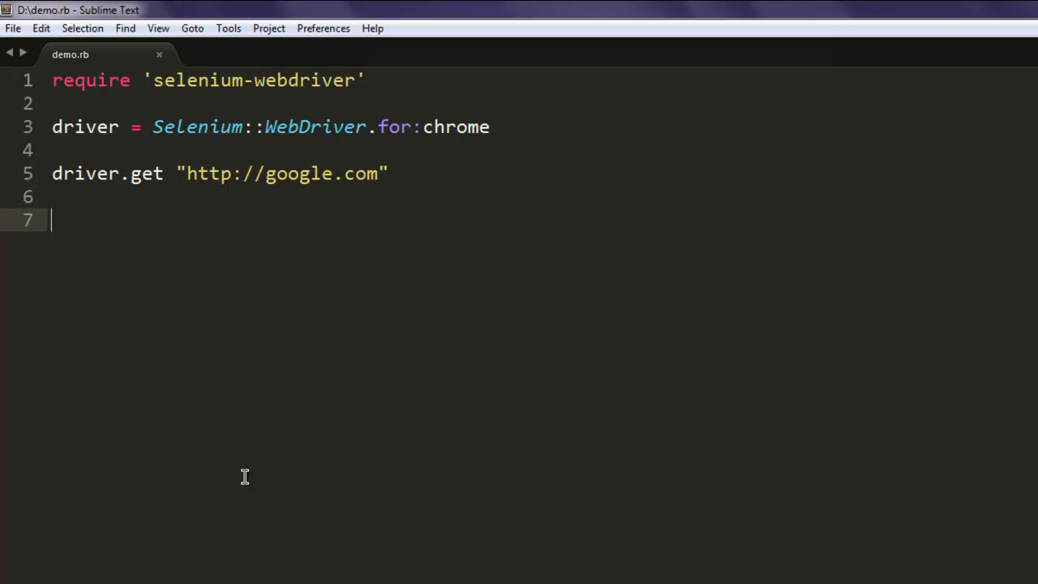
Write if driver.find_element(:link_text, on line 7 to start the conditional
{"action": "type", "text": "if"}
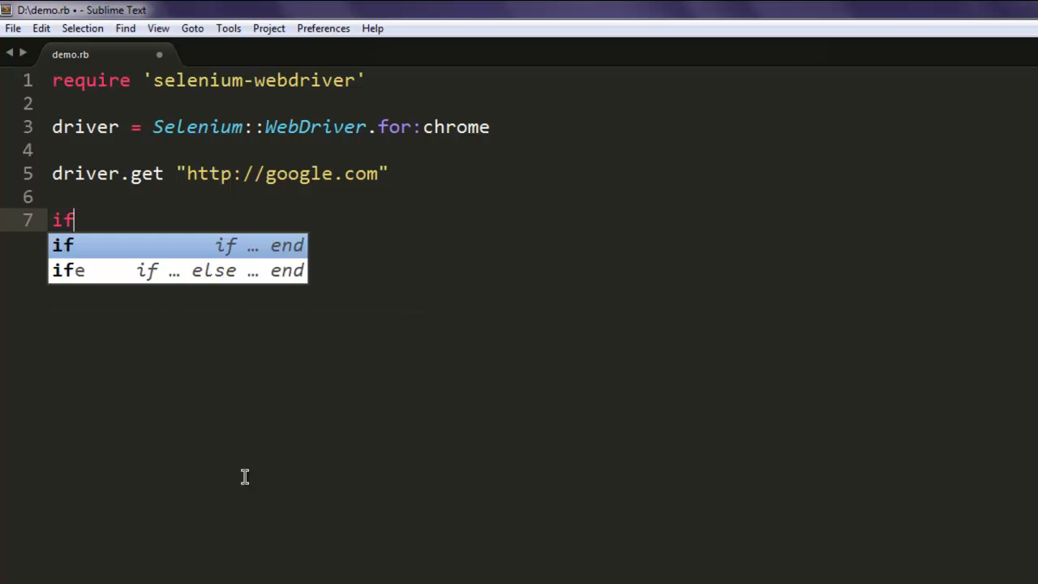
{"action": "key", "text": "escape"}
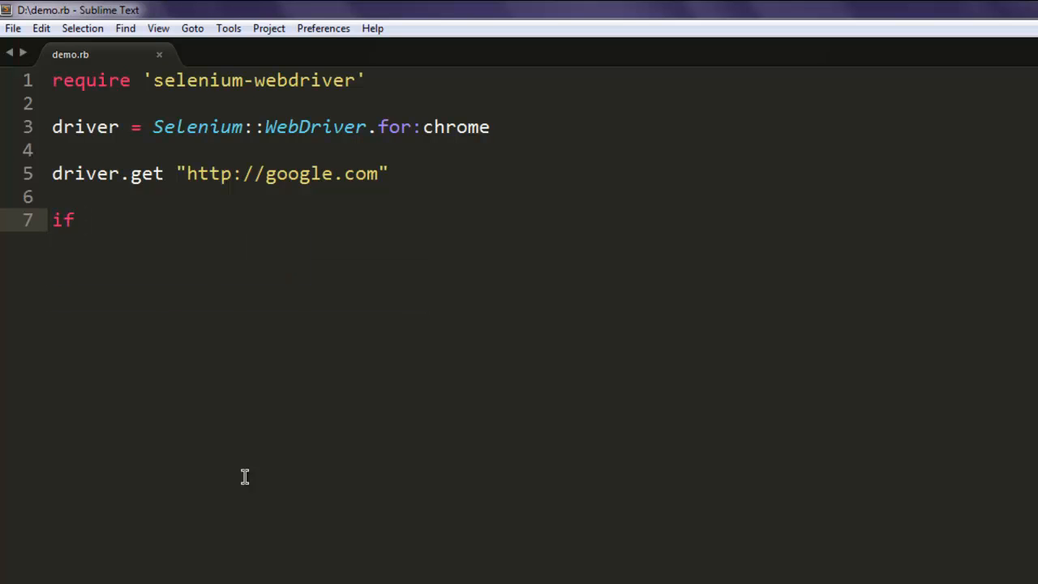
{"action": "type", "text": "driver.find_"}
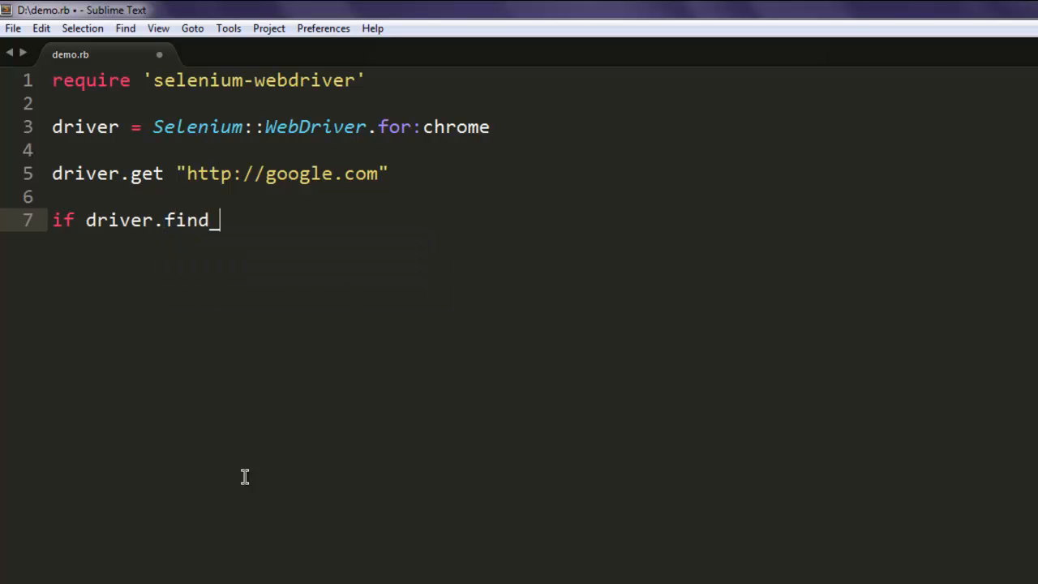
{"action": "type", "text": "element"}
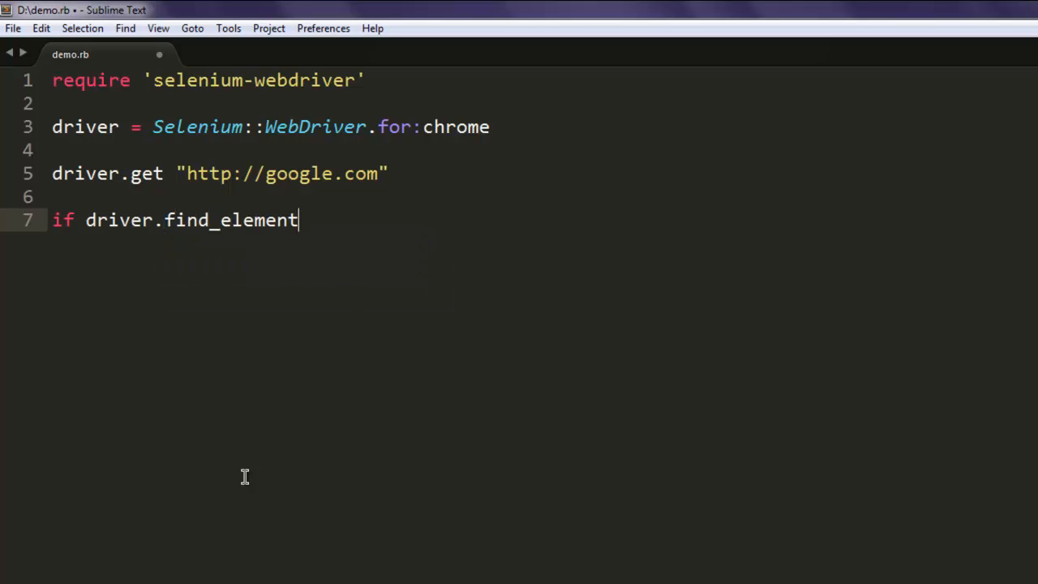
{"action": "type", "text": "()"}
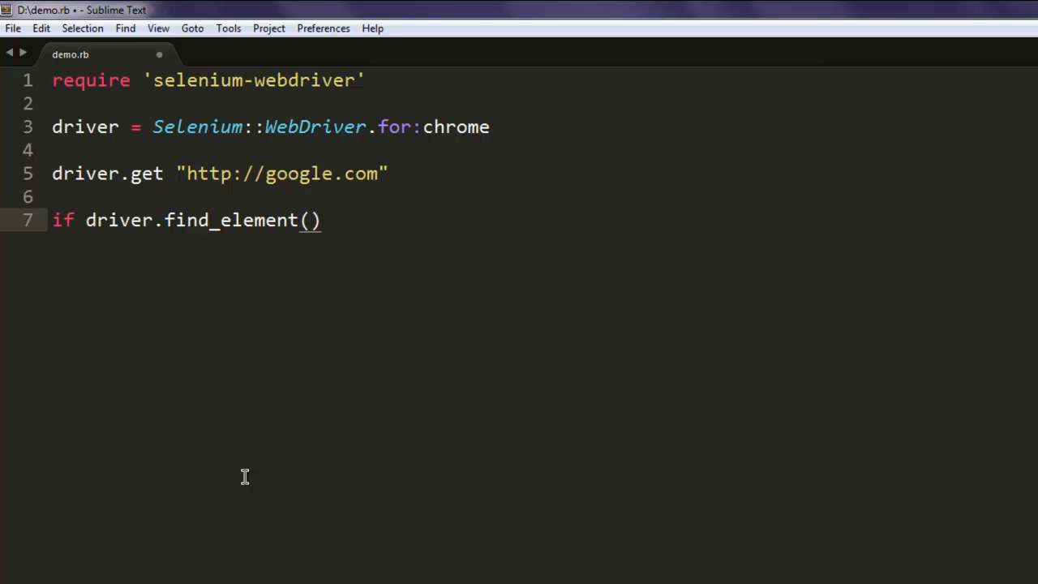
{"action": "type", "text": ":link"}
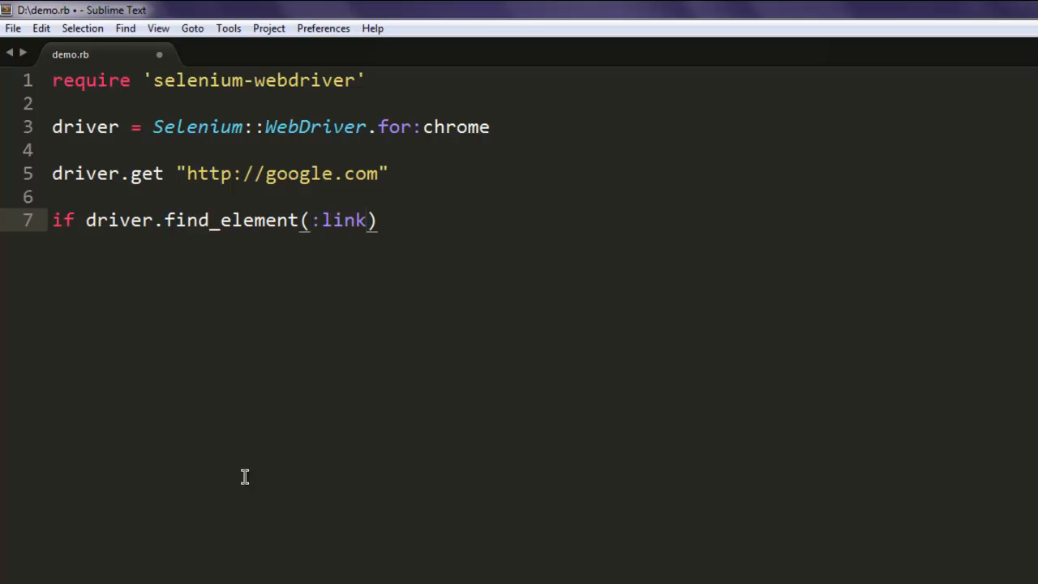
{"action": "type", "text": "_text"}
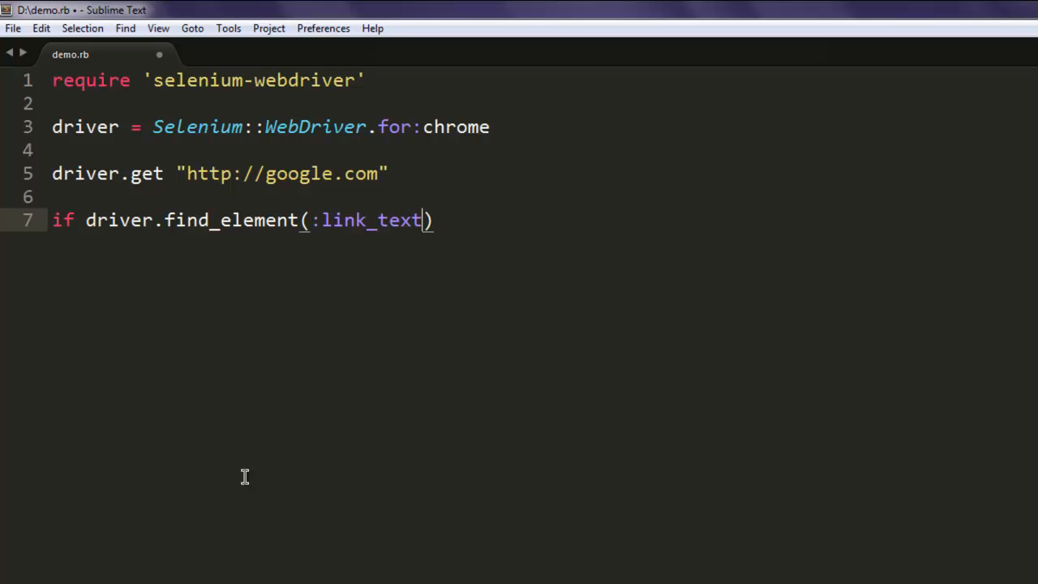
{"action": "type", "text": ","}
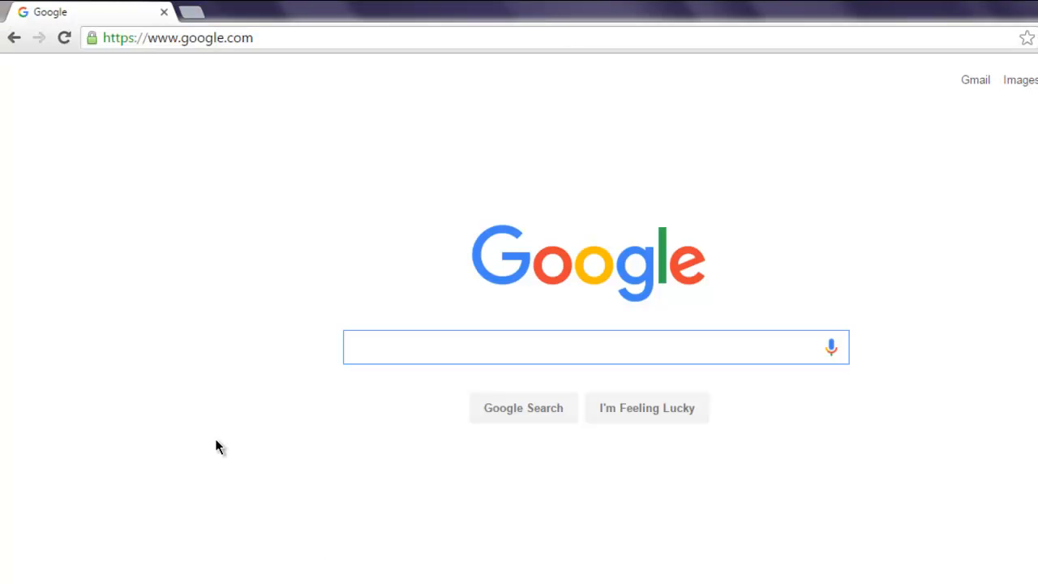
{"action": "mouse_move", "coordinate": [1021, 81]}
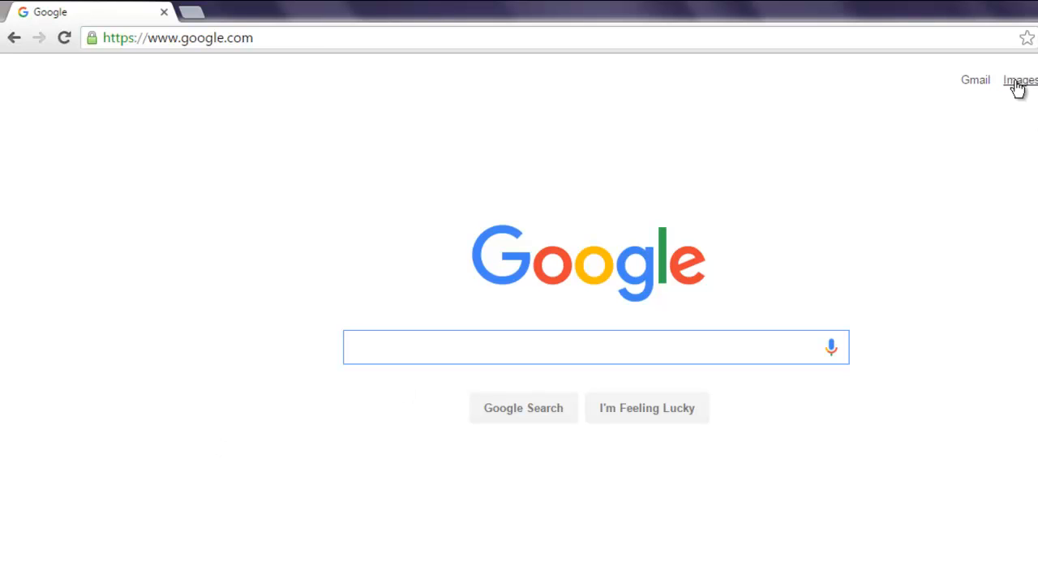
View the Google home page in Chrome to see its links such as Gmail and Images
{"action": "left_click", "coordinate": [597, 347]}
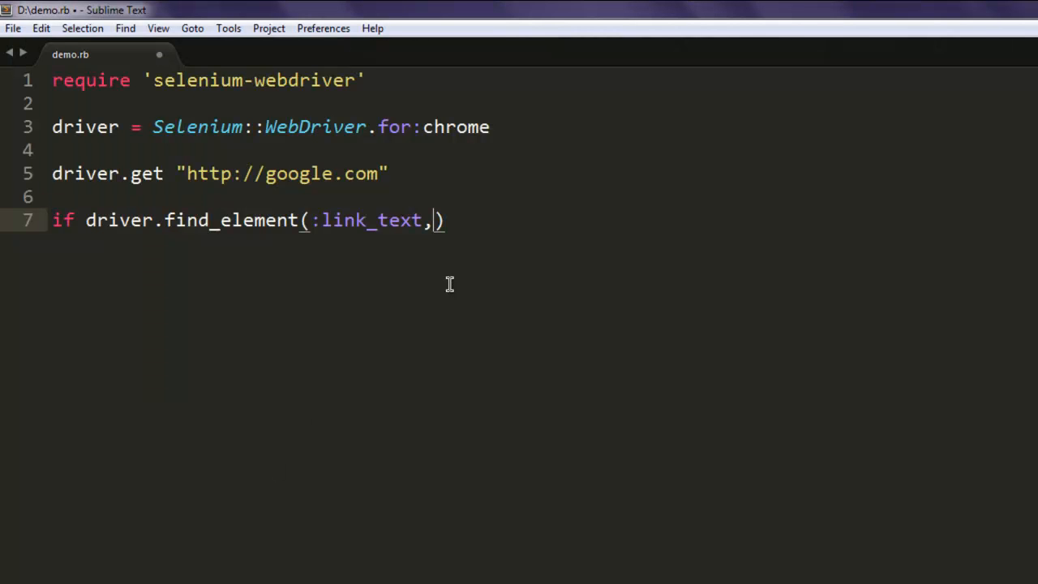
Finish with 'About', puts "Link exists", else puts "Link doesnt exist", end
{"action": "type", "text": "'About"}
{"action": "type", "text": "put"}
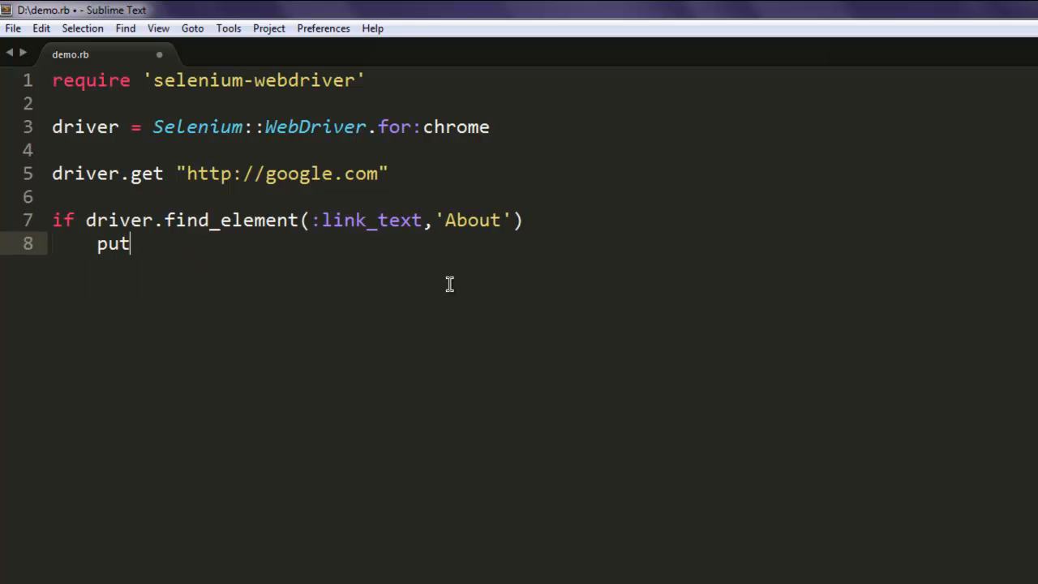
{"action": "type", "text": "s \"Link exists"}
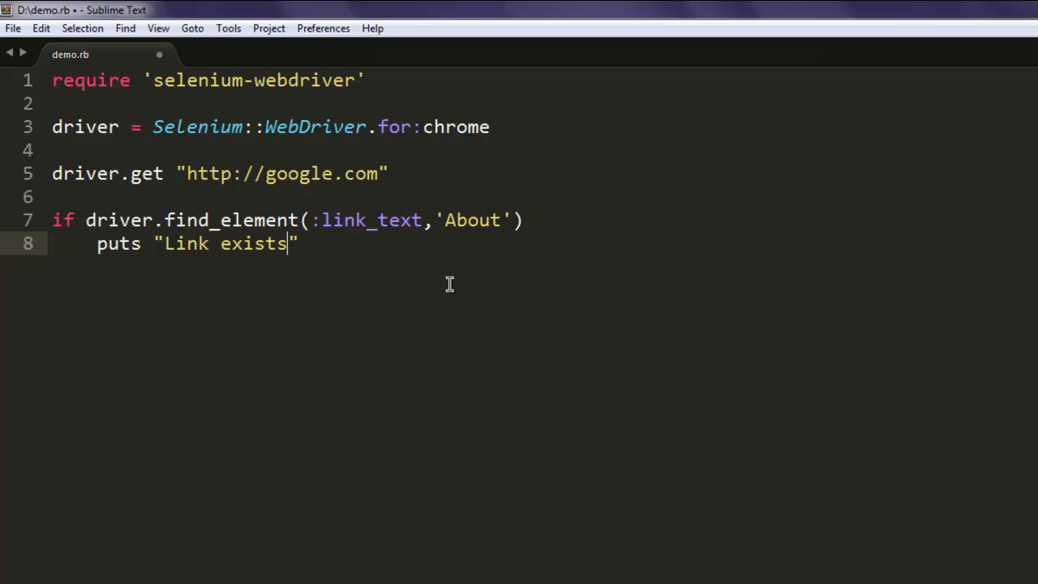
{"action": "type", "text": "else"}
{"action": "type", "text": "puts"}
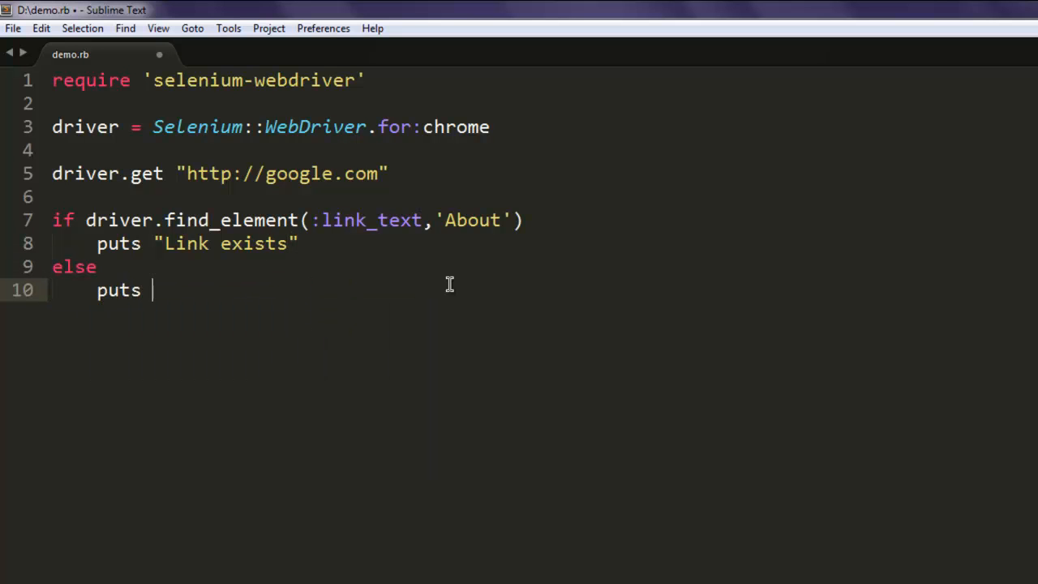
{"action": "type", "text": "\"Link does \""}
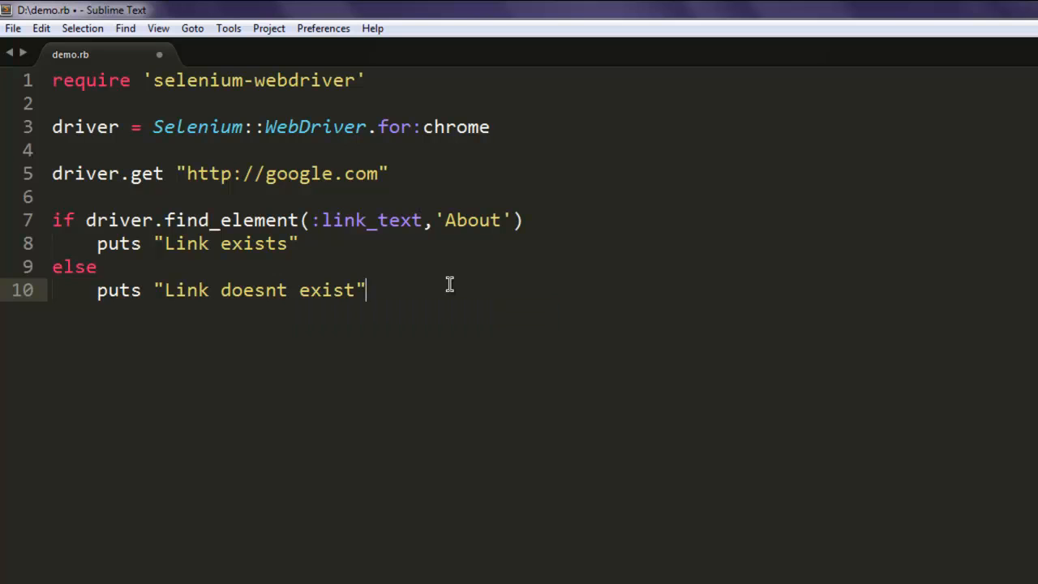
{"action": "type", "text": "e"}
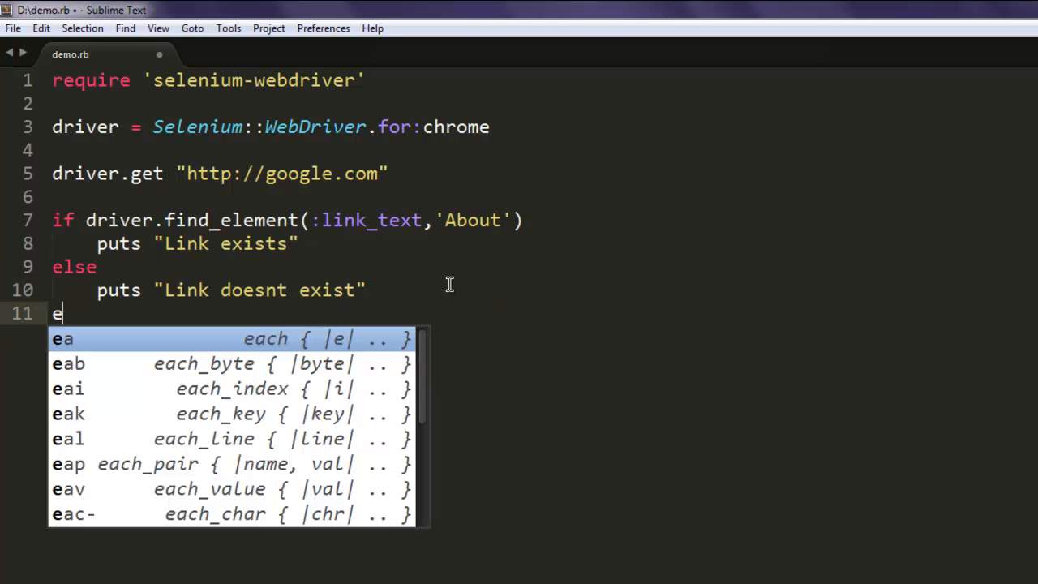
{"action": "type", "text": "nd"}
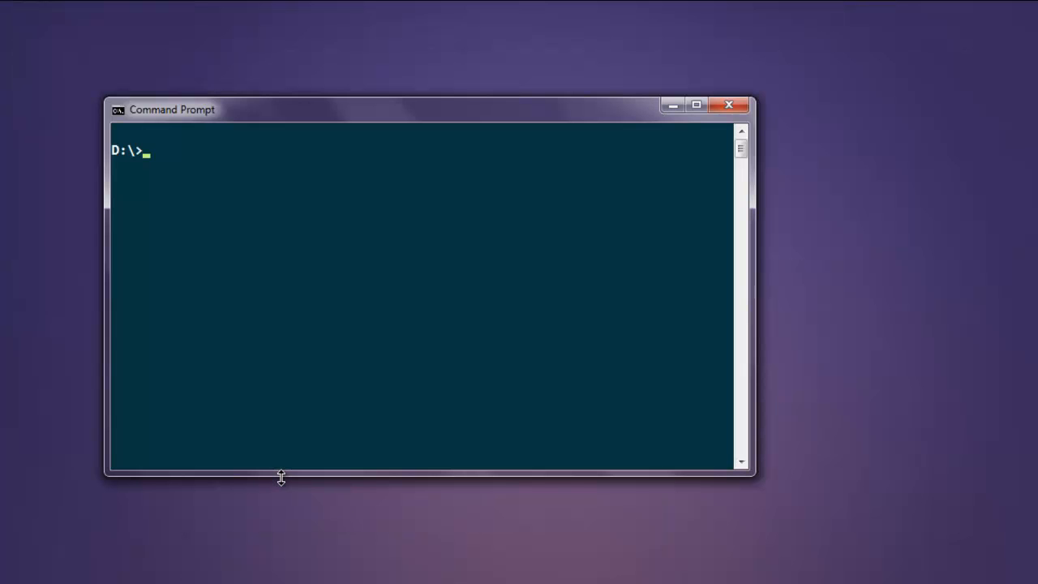
Run ruby demo.rb from D:\, printing Link exists
{"action": "type", "text": "ruby de"}
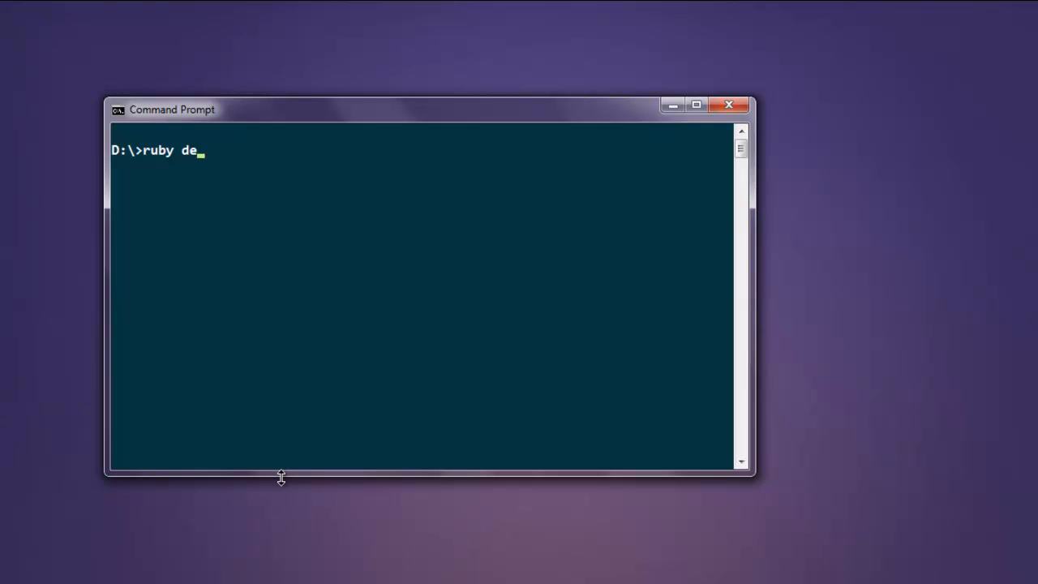
{"action": "type", "text": "mo.rb"}
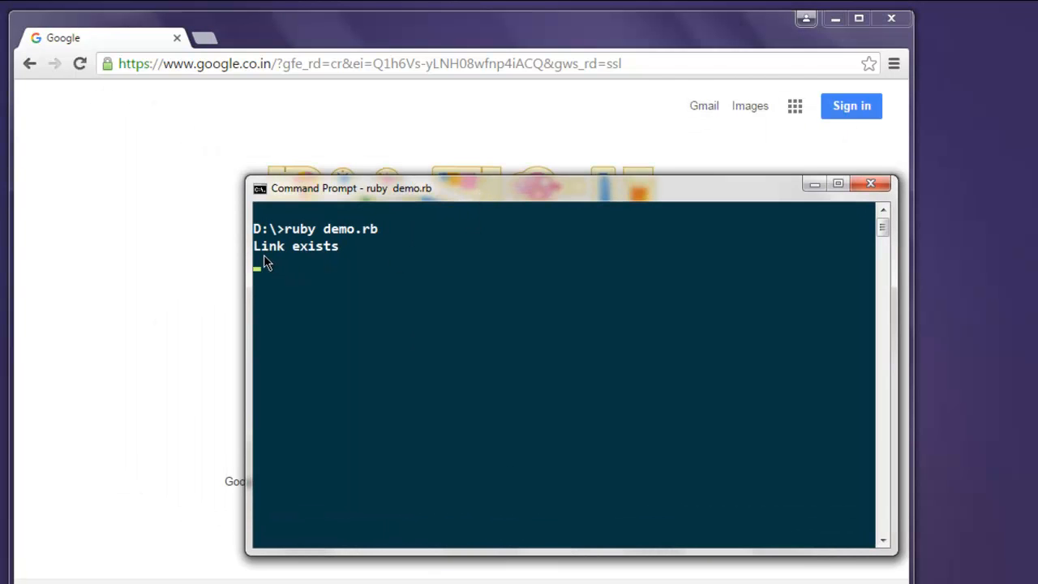
{"action": "mouse_move", "coordinate": [341, 272]}
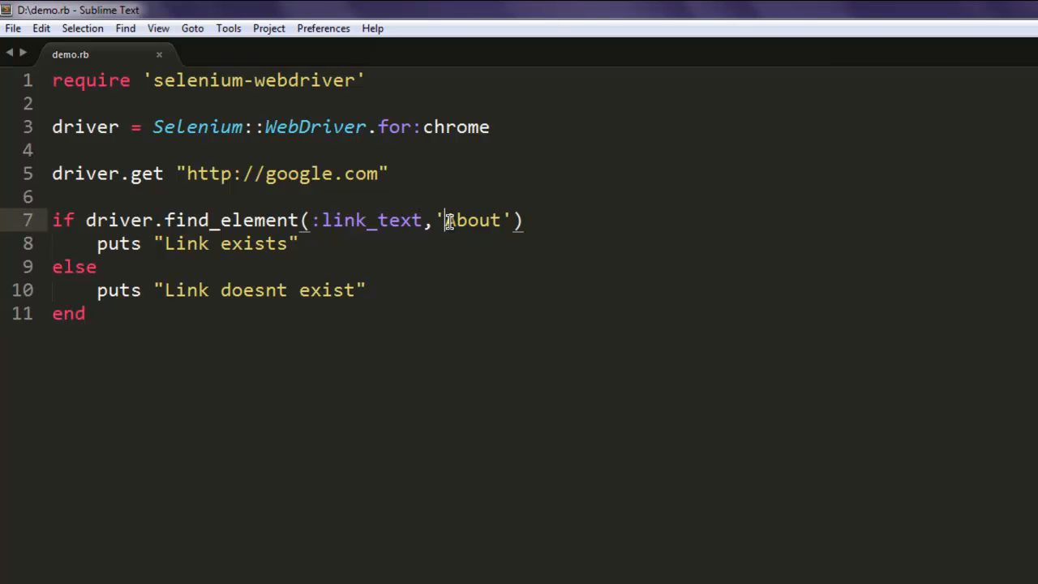
Edit the link text 'About' to 'bbout' so the searched link won't exist
{"action": "type", "text": "by demo.rb"}
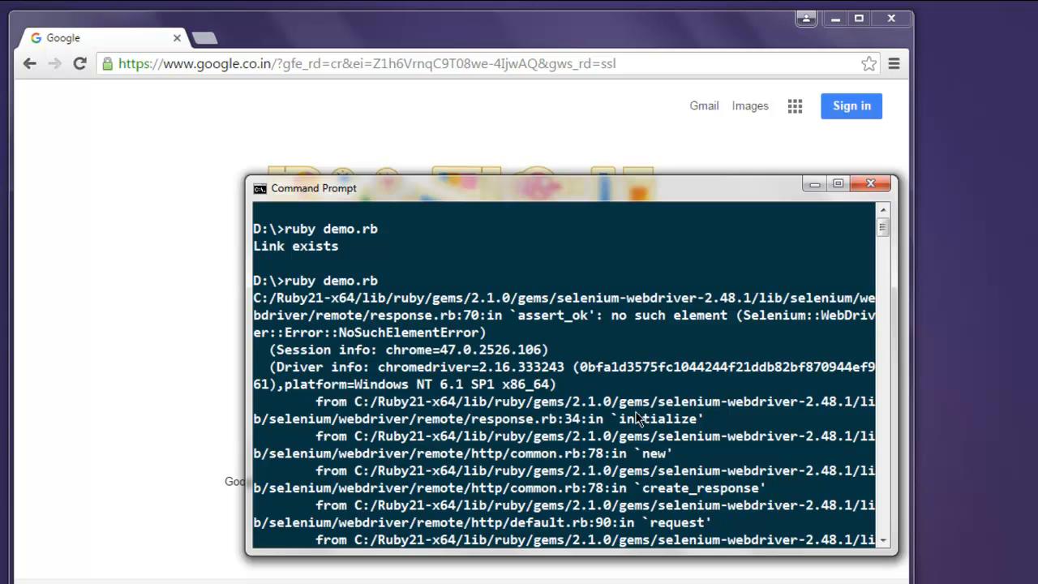
Scroll through the NoSuchElementError stack trace from the rerun
{"action": "scroll", "scroll_direction": "down", "scroll_amount": 3}
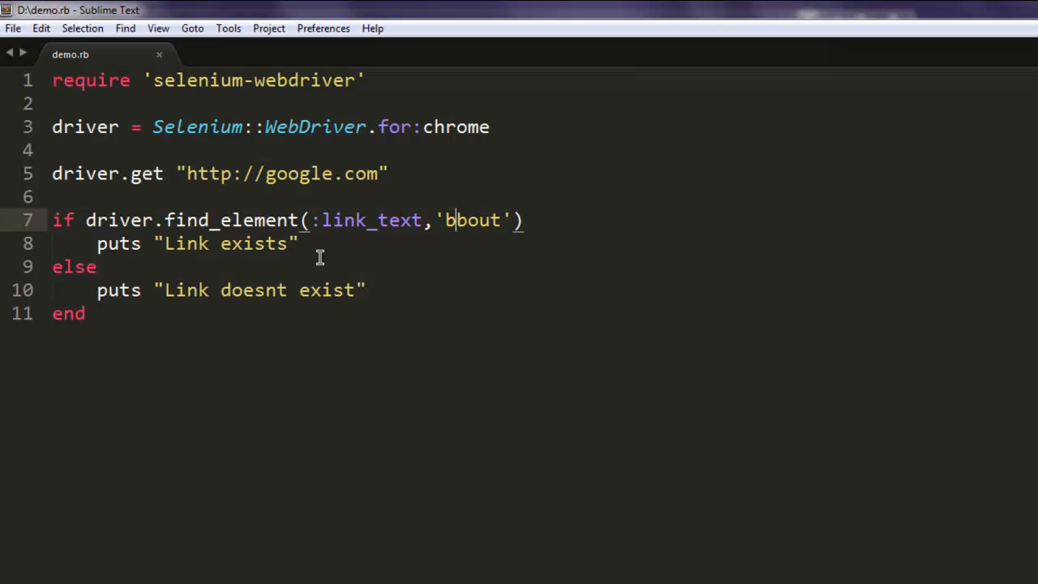
{"action": "mouse_move", "coordinate": [643, 224]}
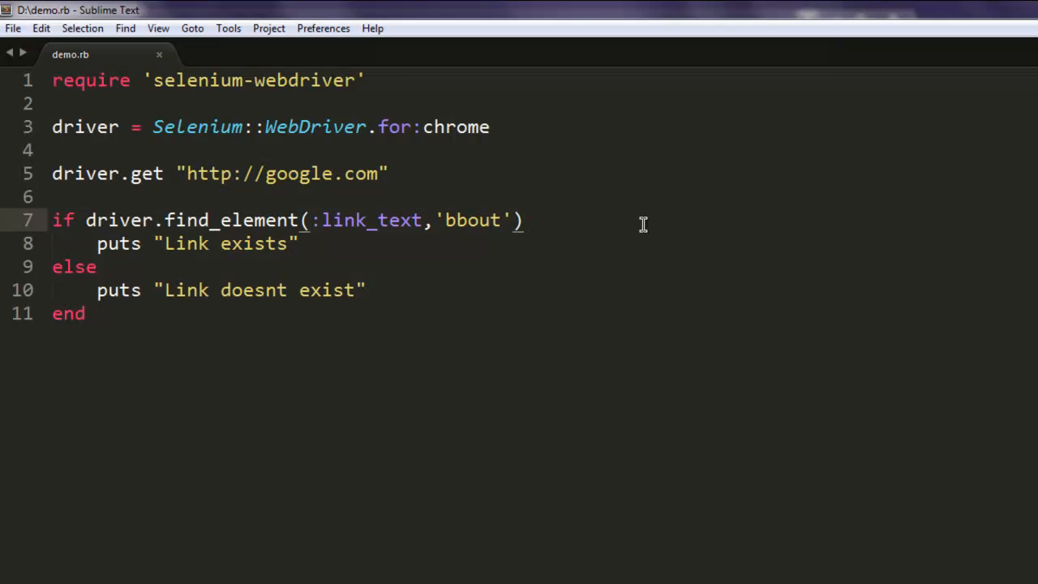
{"action": "mouse_move", "coordinate": [701, 267]}
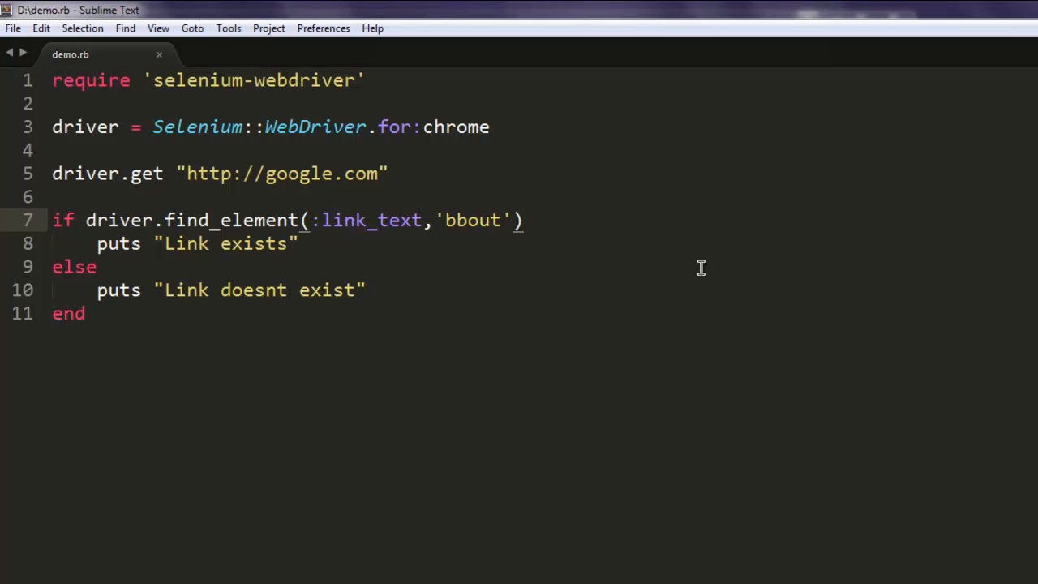